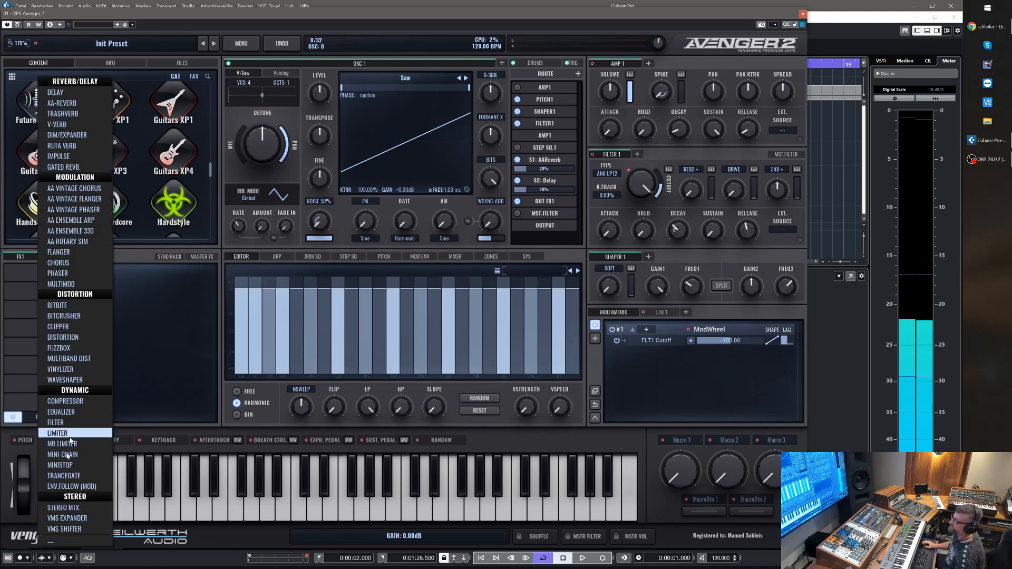
mouse_move(72, 486)
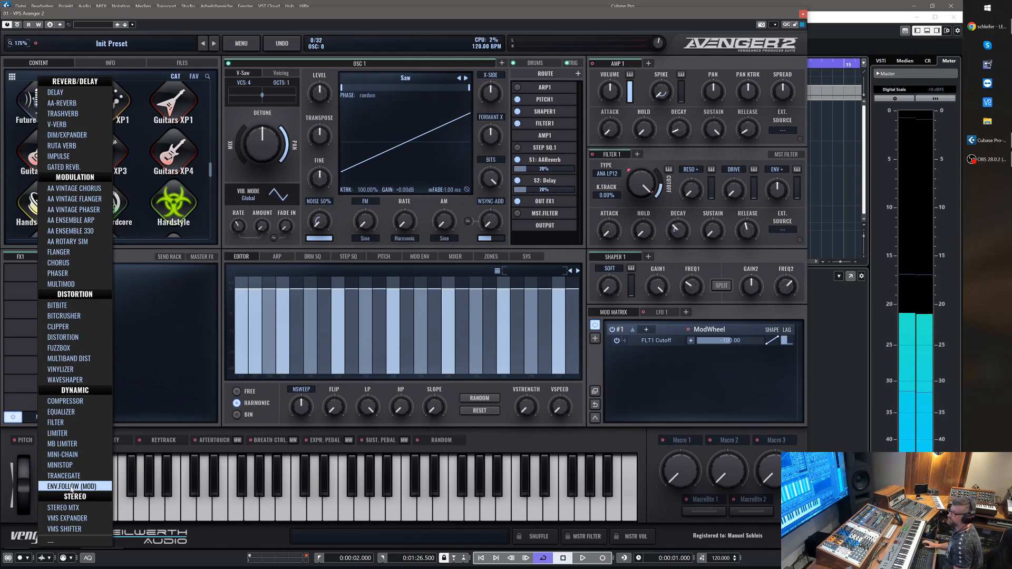
Load an ENV.FOLLOW (MOD) dynamic effect into the first FX1 slot.
left_click(71, 486)
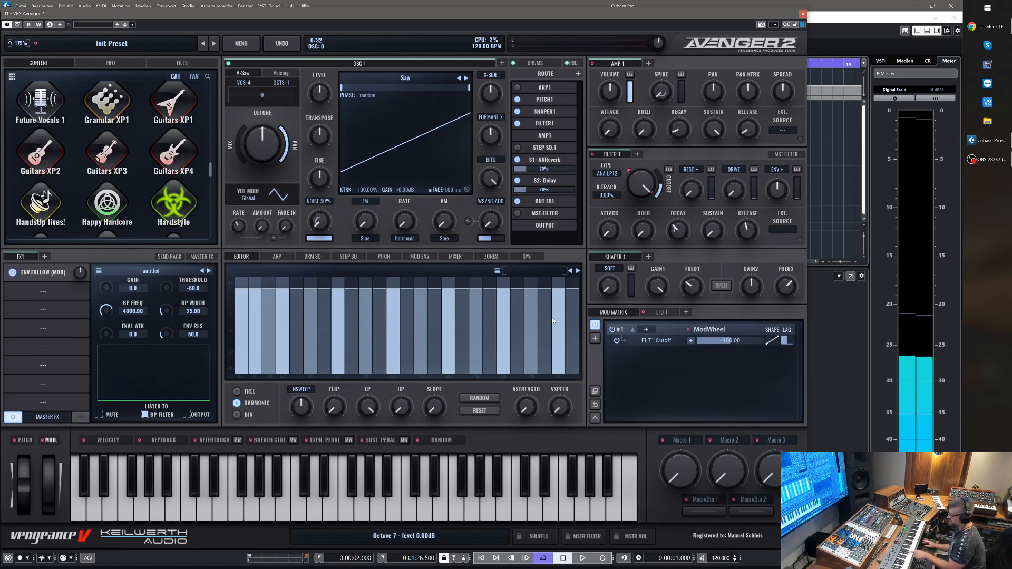
Route oscillator 1's output to FX2 so it bypasses the envelope follower.
left_click(44, 256)
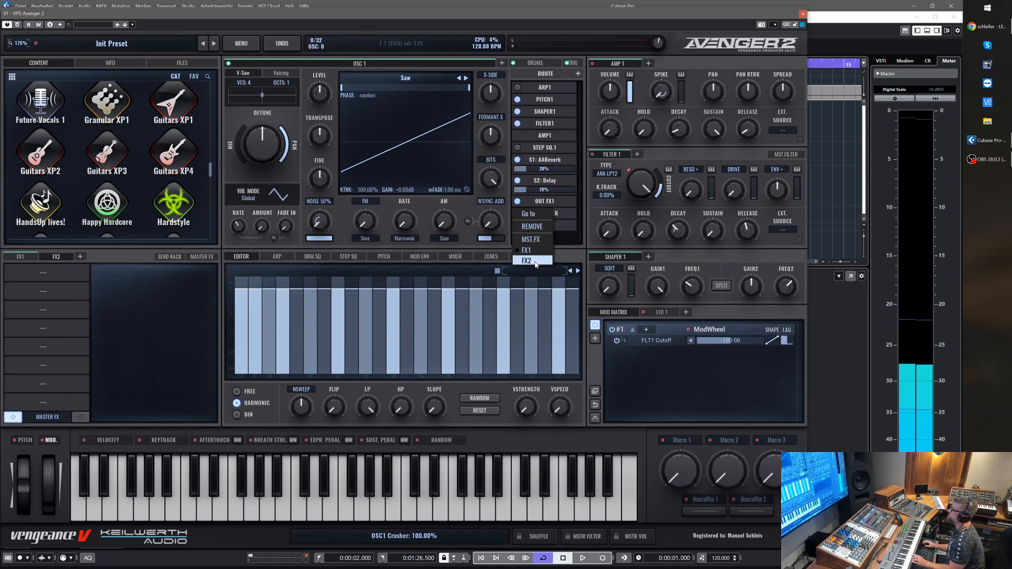
left_click(527, 260)
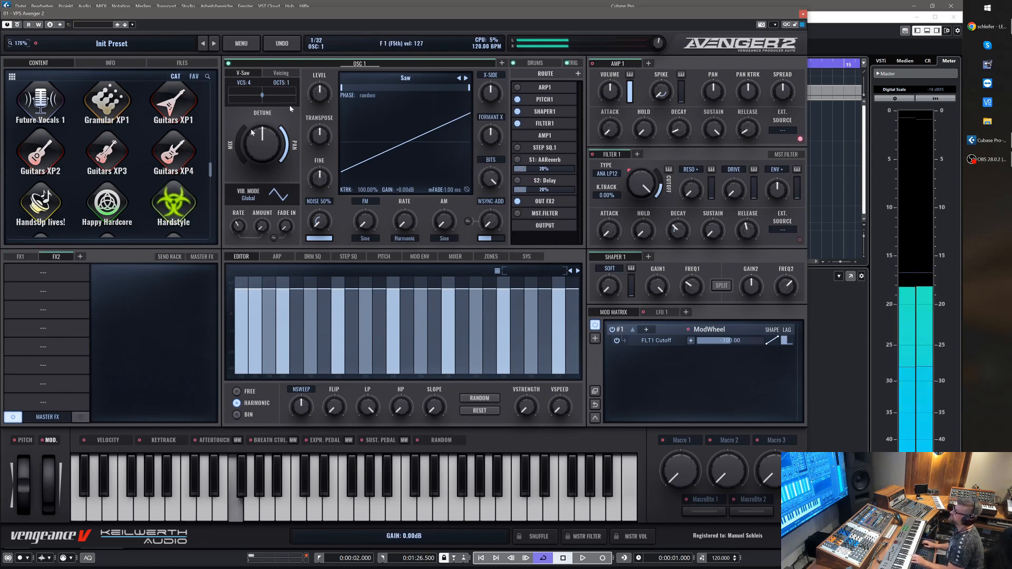
left_click_drag(320, 91, 319, 84)
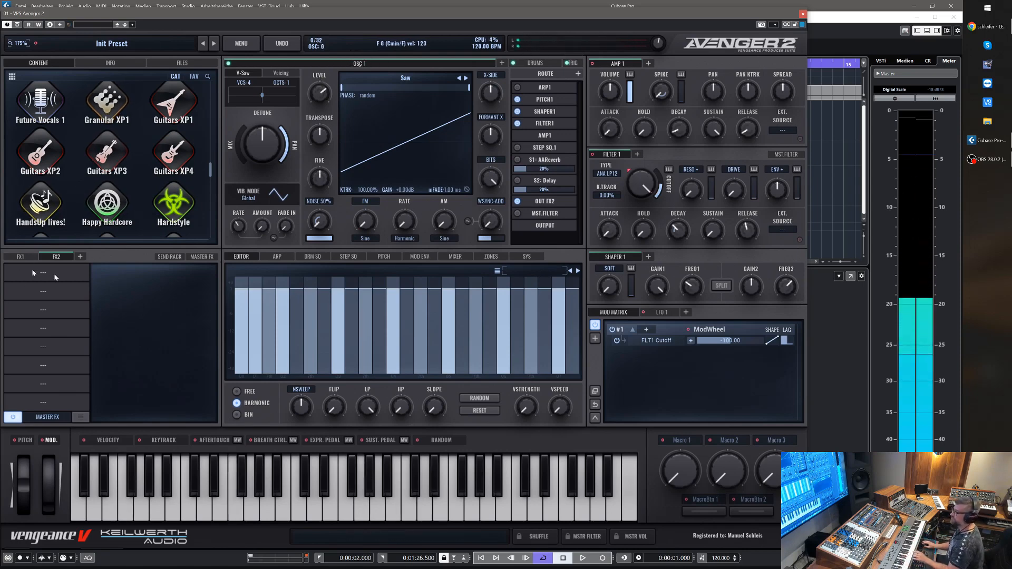
Add a Drums element, assign all its slots to FX1, and raise the follower BP frequency to 3905.65.
left_click(42, 273)
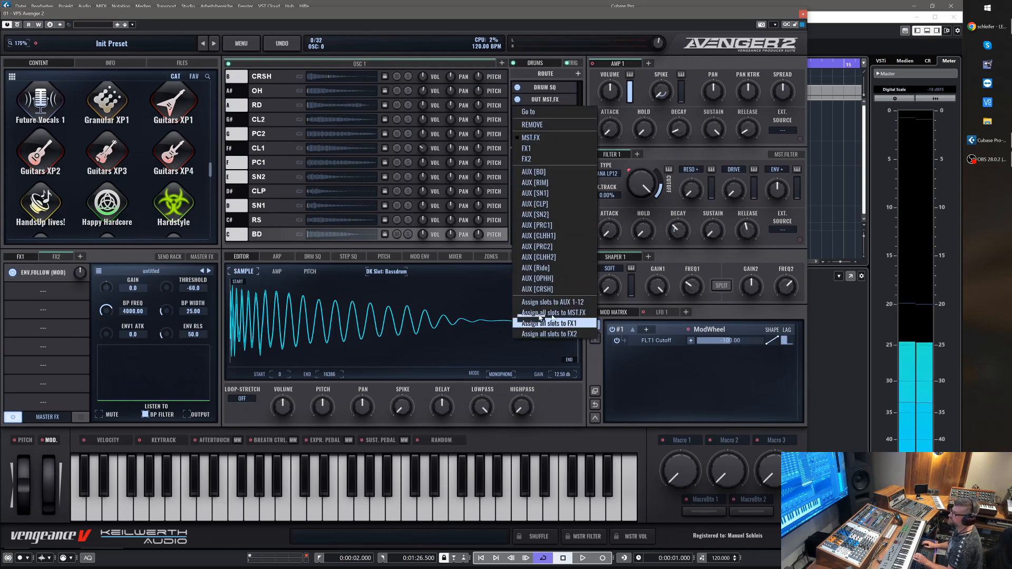
left_click(552, 323)
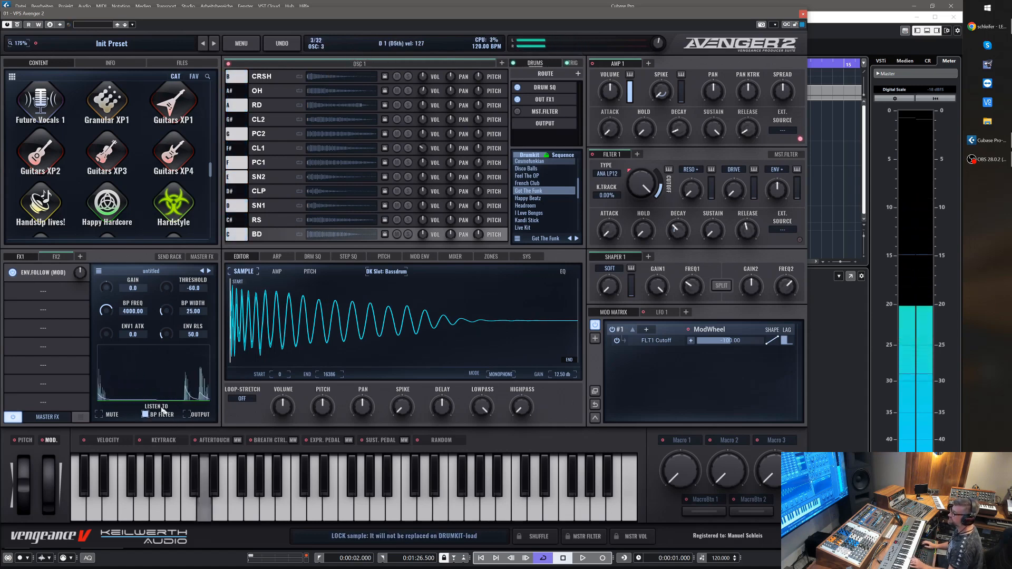
left_click_drag(106, 310, 105, 316)
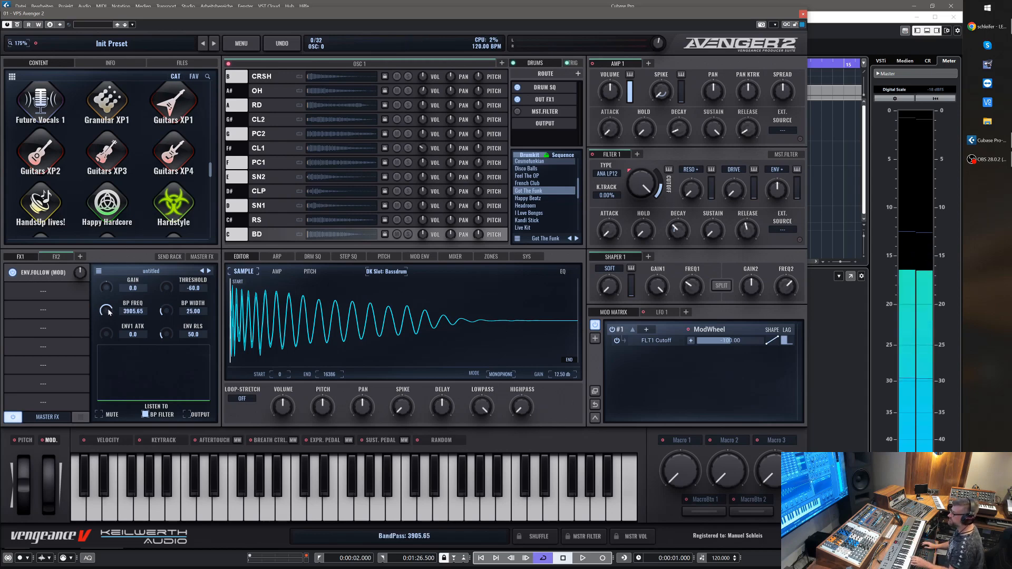
Lower the follower band-pass to about 104 Hz and widen its width to 37.81.
left_click_drag(108, 309, 107, 336)
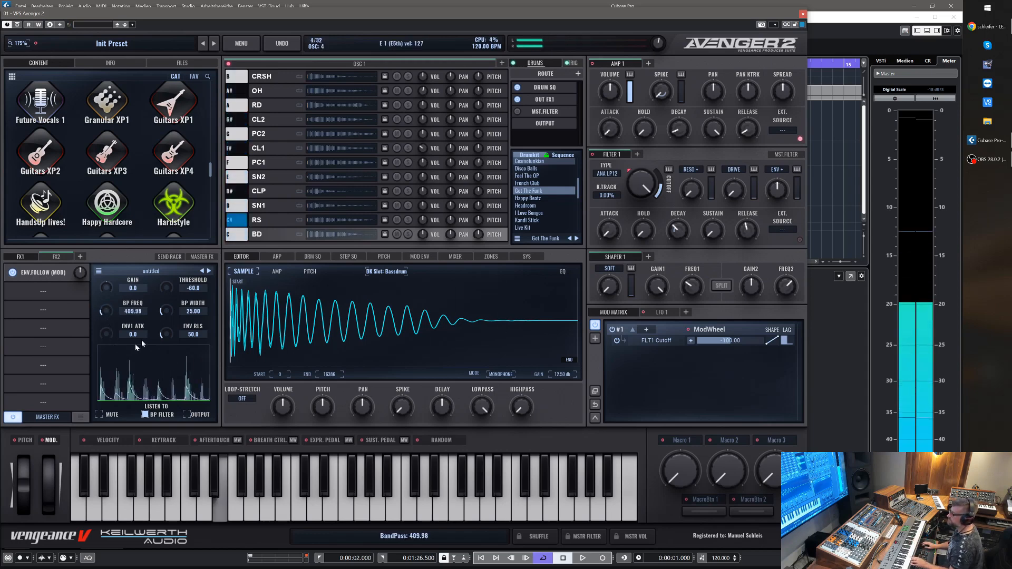
left_click_drag(106, 311, 105, 320)
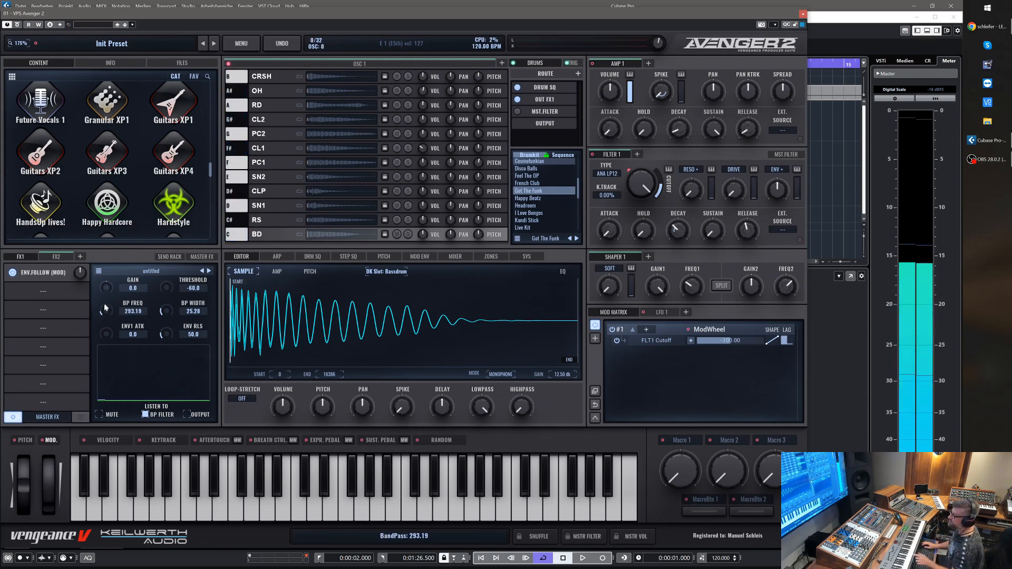
left_click_drag(105, 312, 109, 319)
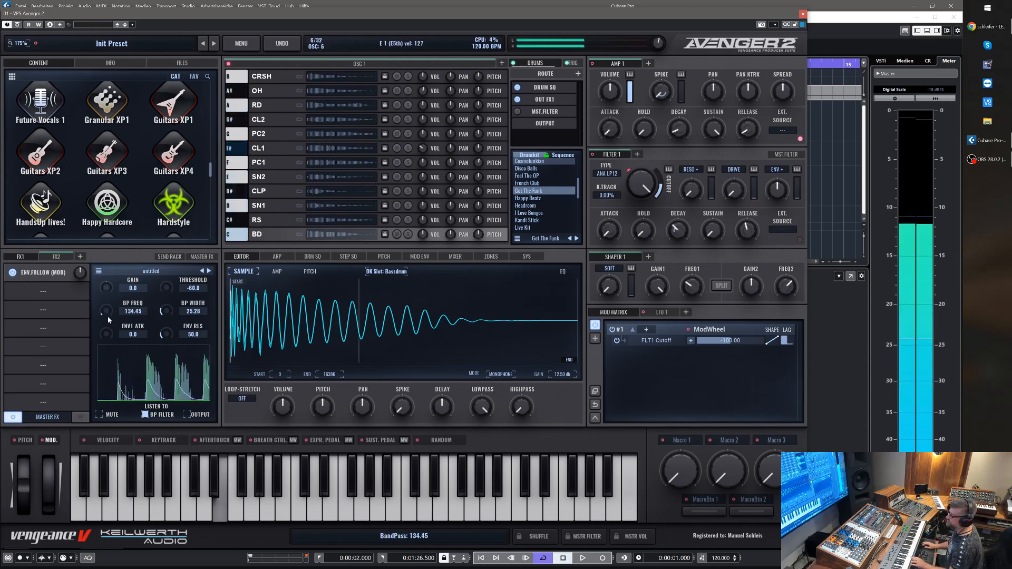
left_click_drag(164, 310, 172, 300)
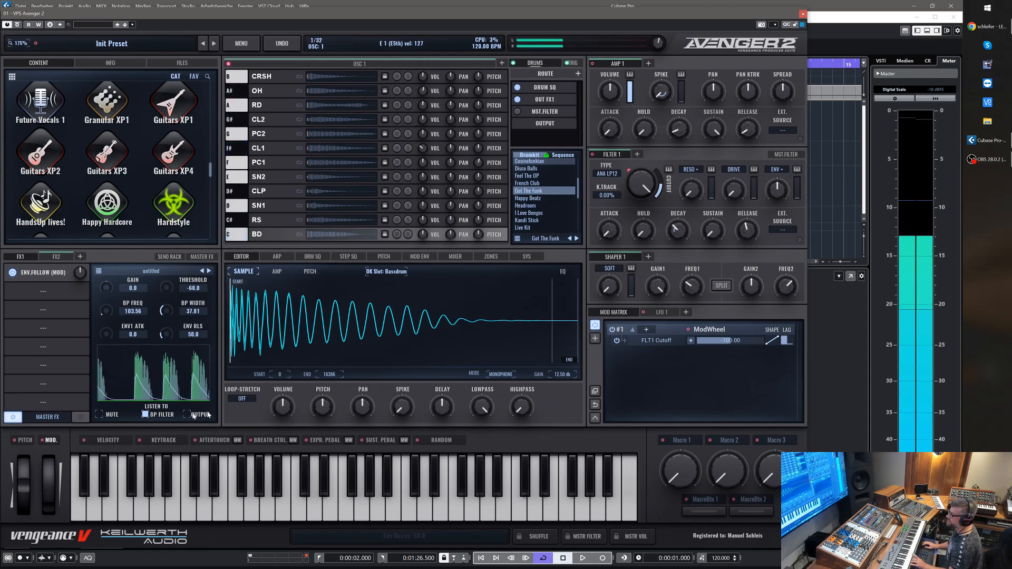
left_click(646, 330)
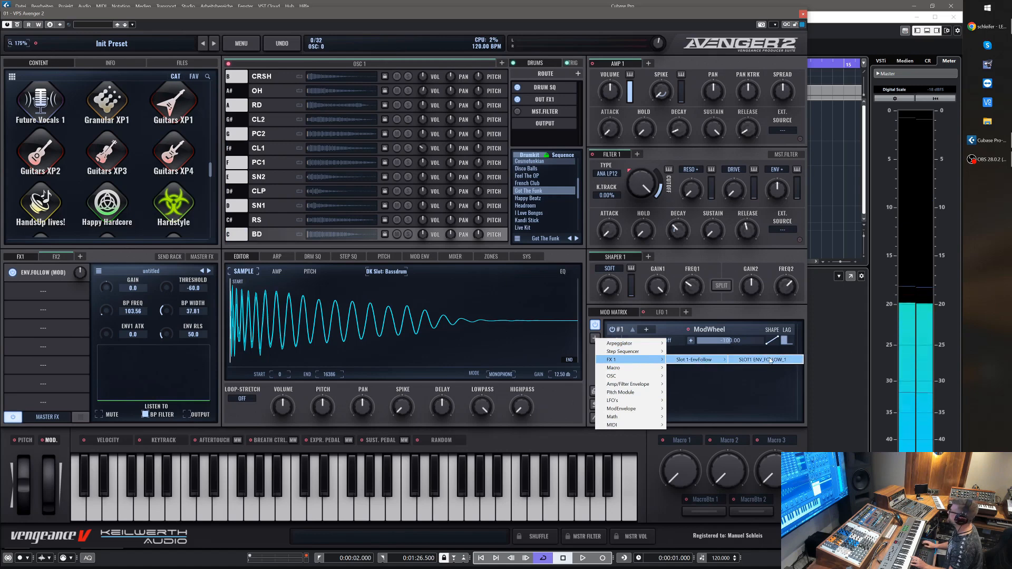
Route FX1 SLOT1 ENV_FOLLOW_1 to FLT1 Cutoff in the mod matrix with amount 85.
left_click(762, 359)
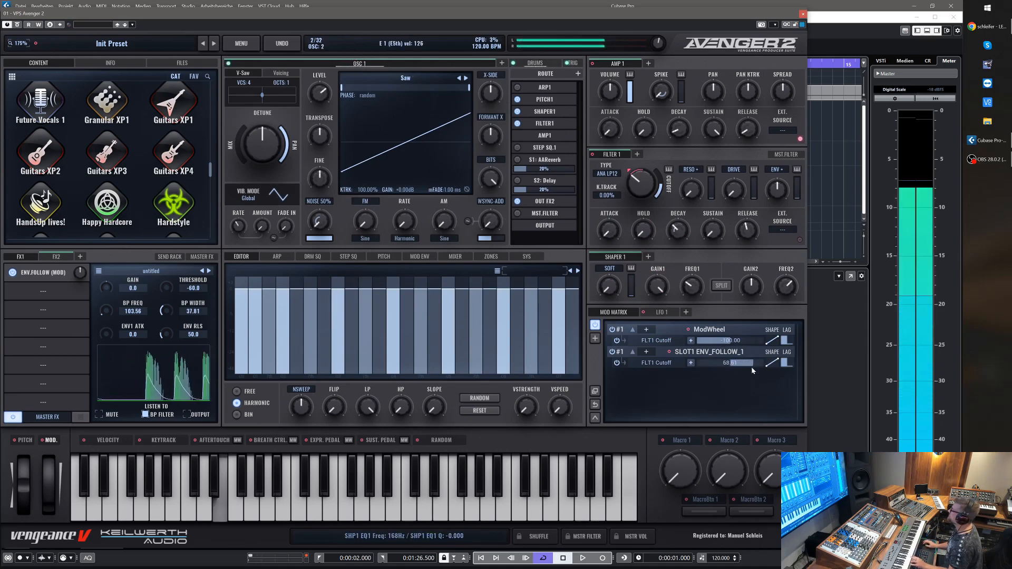
left_click_drag(733, 362, 745, 362)
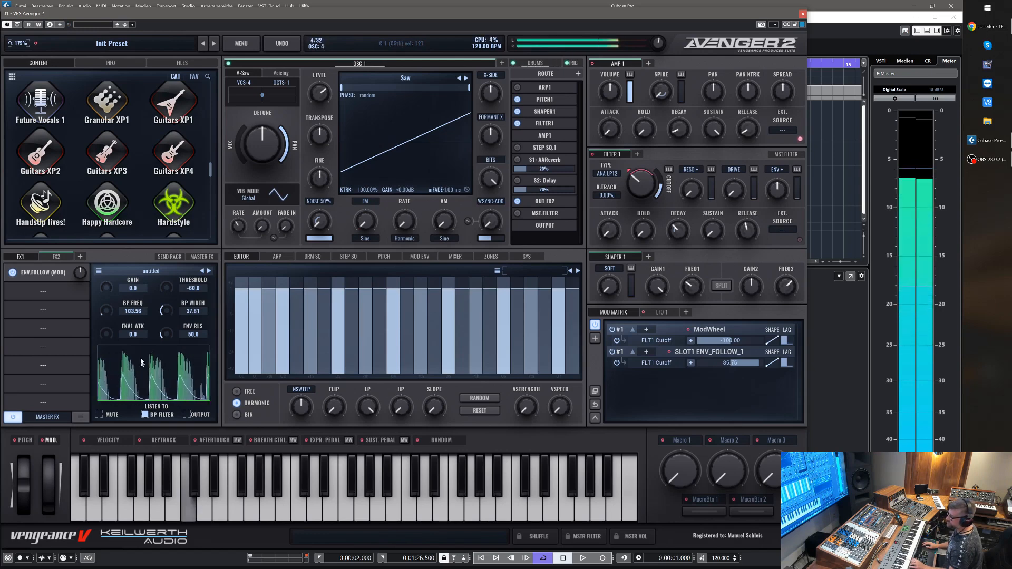
Settle the follower band-pass near 96 Hz and set its input gain to 4.4.
left_click_drag(108, 310, 108, 284)
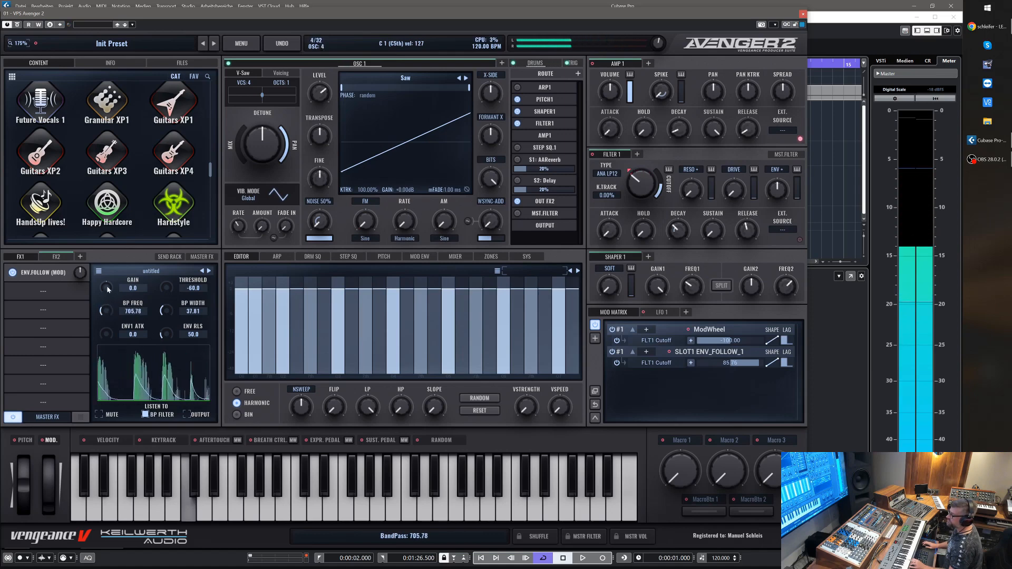
left_click_drag(106, 310, 105, 284)
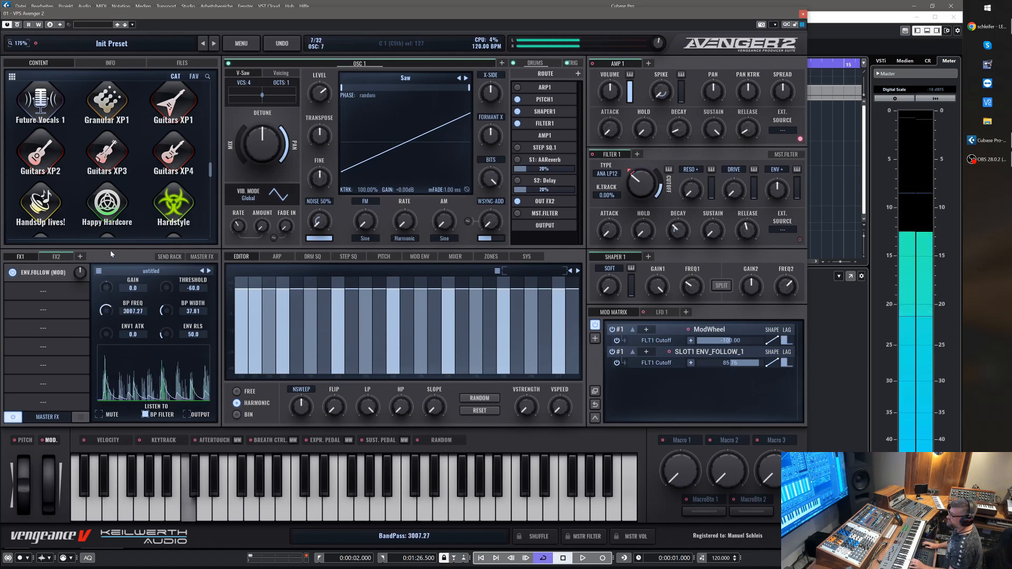
left_click_drag(105, 309, 105, 291)
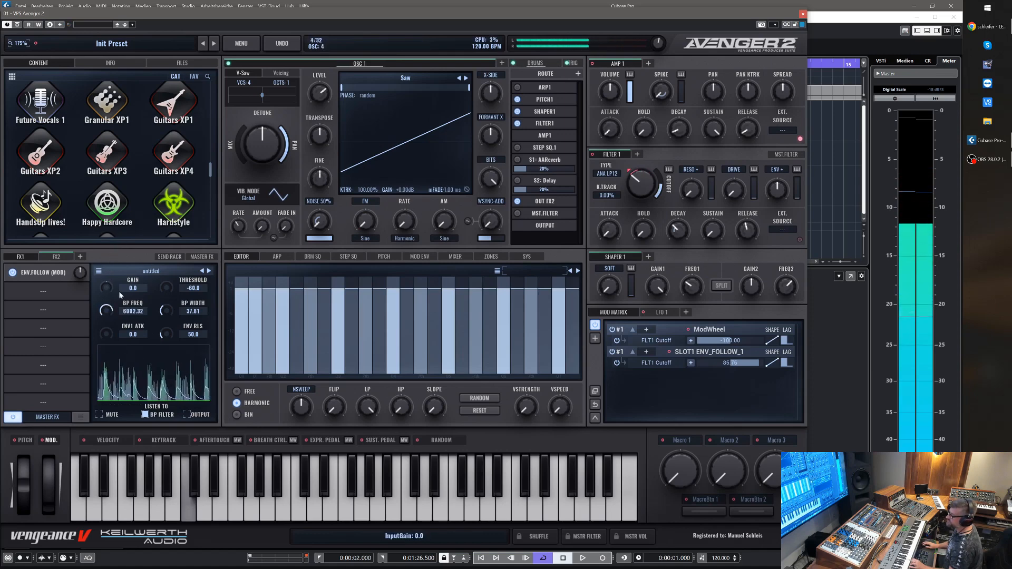
left_click_drag(116, 283, 116, 277)
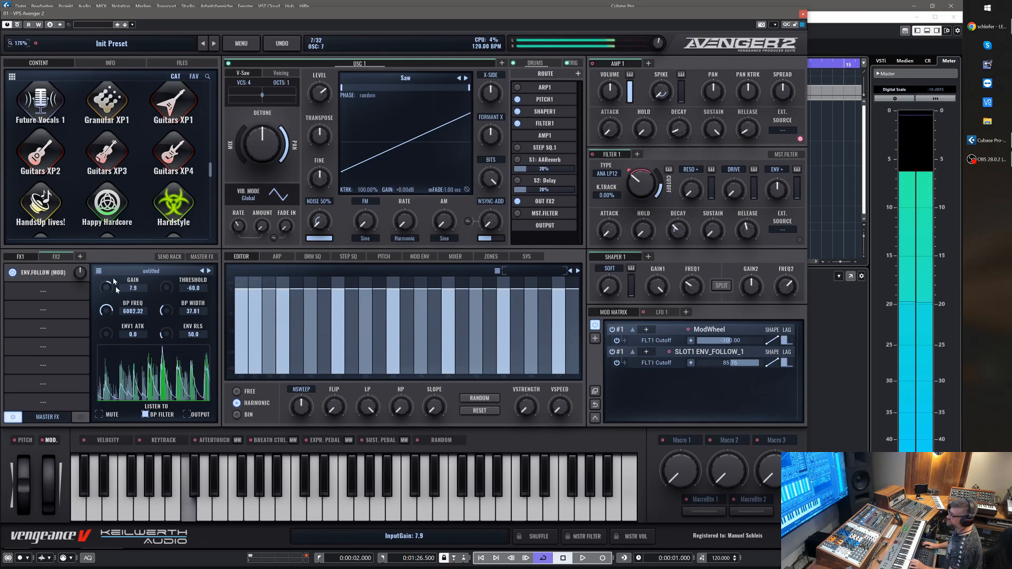
left_click_drag(105, 310, 113, 355)
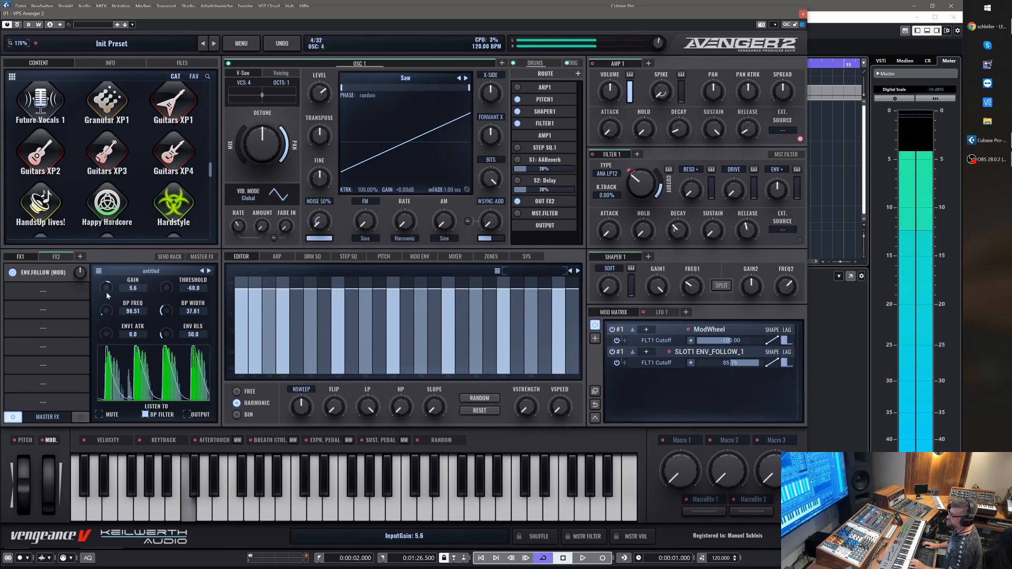
left_click_drag(108, 285, 109, 300)
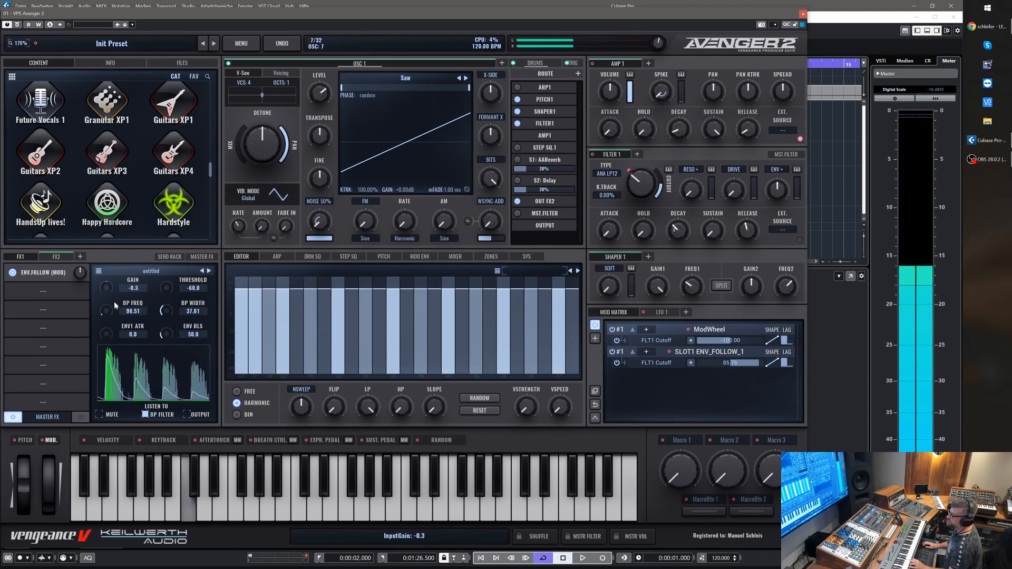
left_click_drag(109, 284, 109, 271)
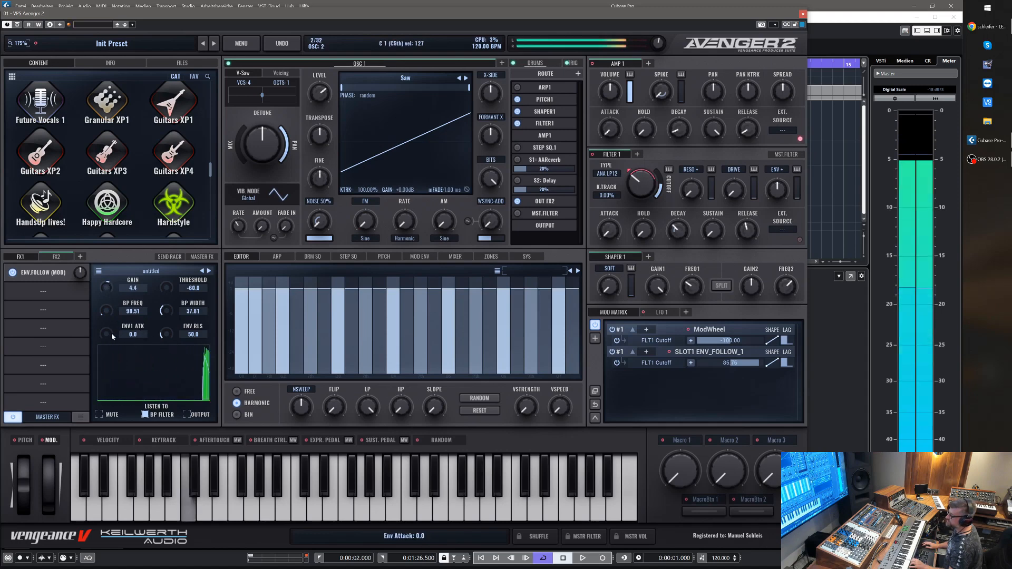
Set the envelope release to 64.3, trying attack and threshold before returning threshold to -40.
left_click_drag(133, 330, 136, 319)
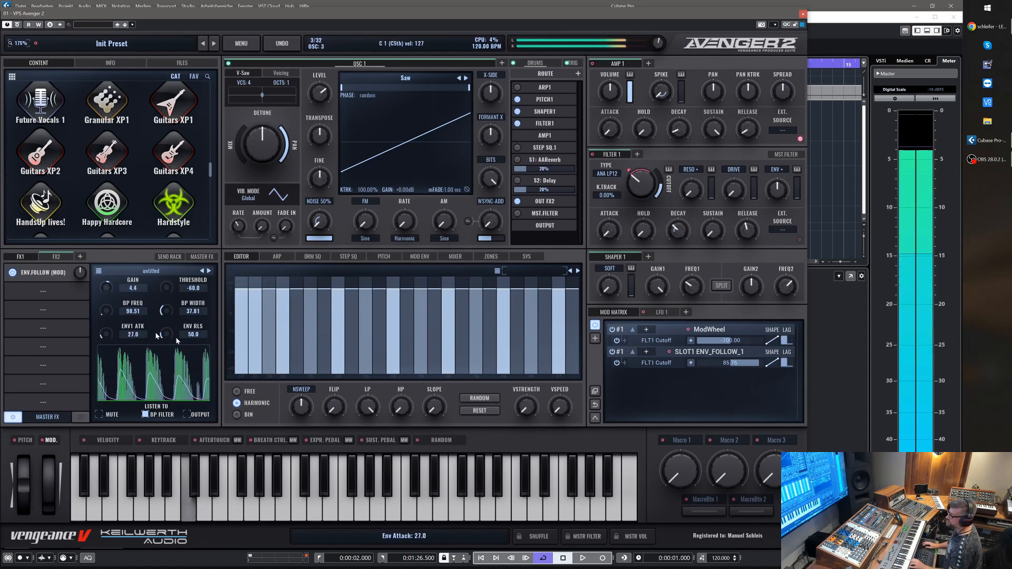
left_click_drag(192, 334, 192, 361)
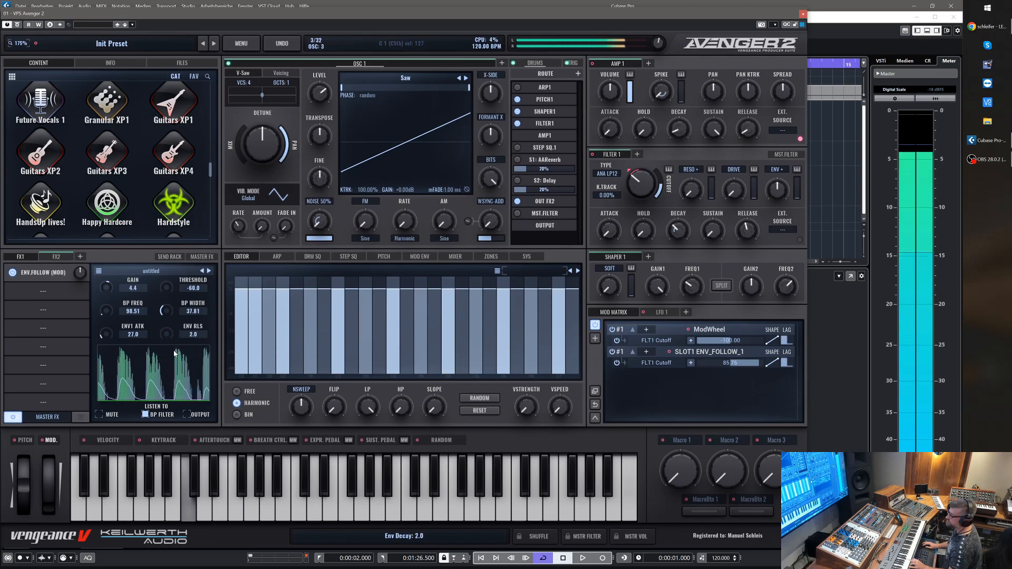
left_click_drag(164, 334, 164, 297)
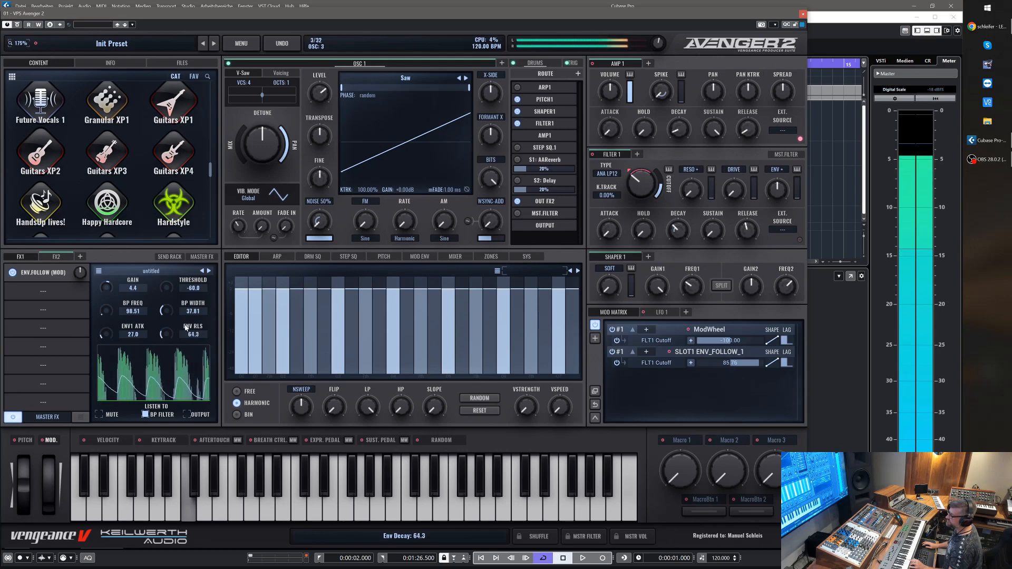
left_click_drag(163, 294, 168, 283)
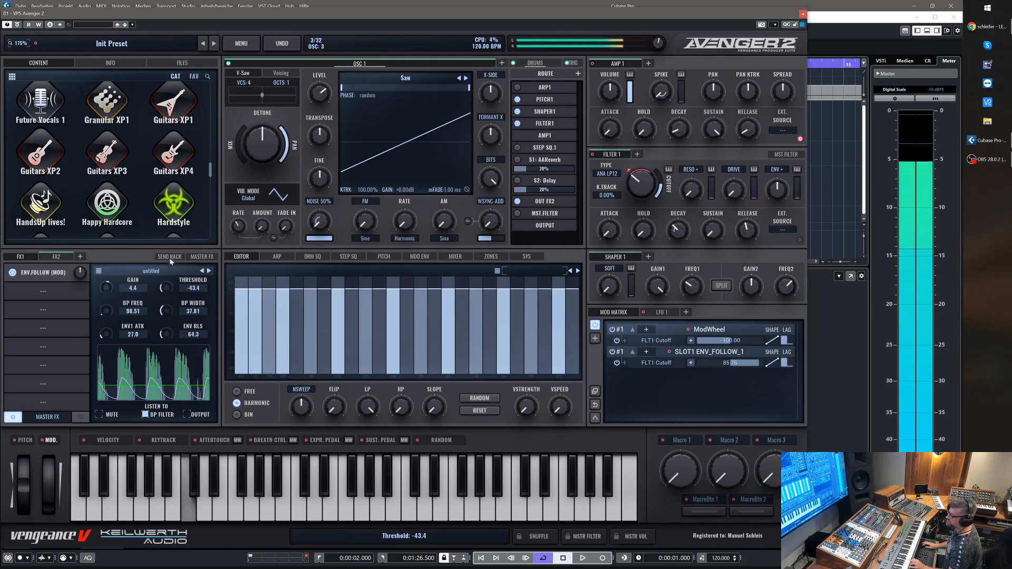
left_click_drag(166, 289, 168, 265)
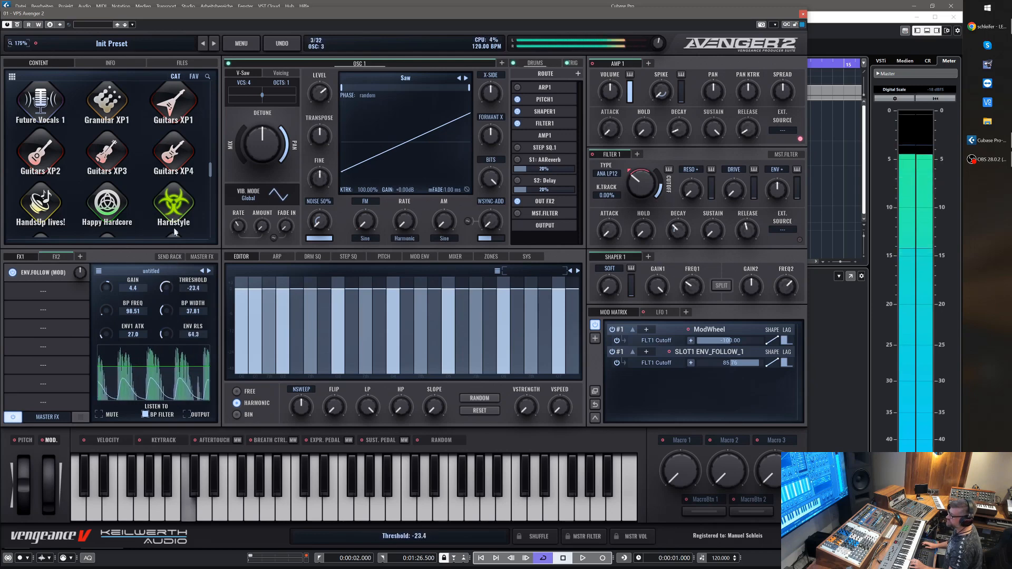
left_click_drag(188, 283, 188, 265)
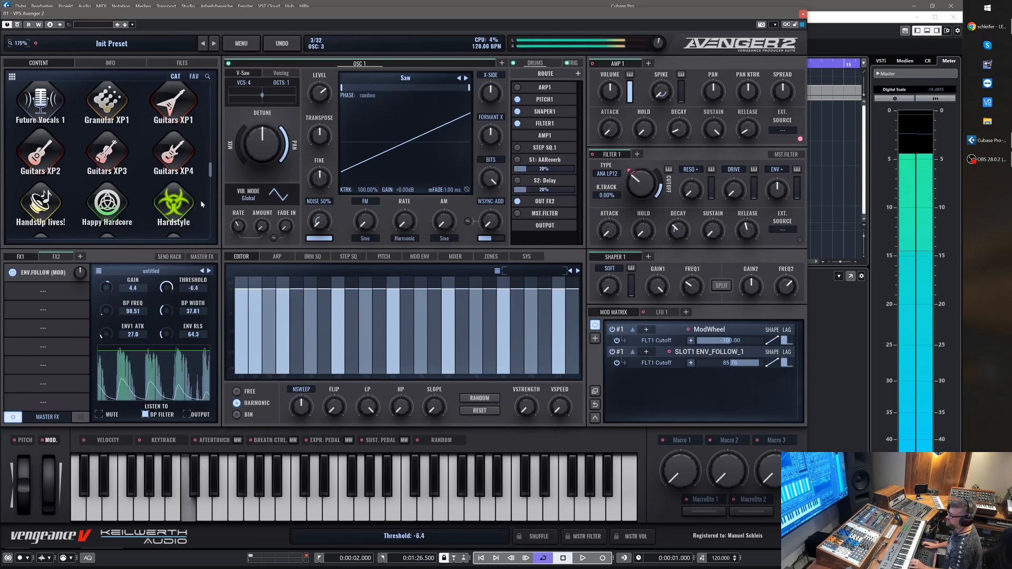
left_click_drag(165, 282, 165, 294)
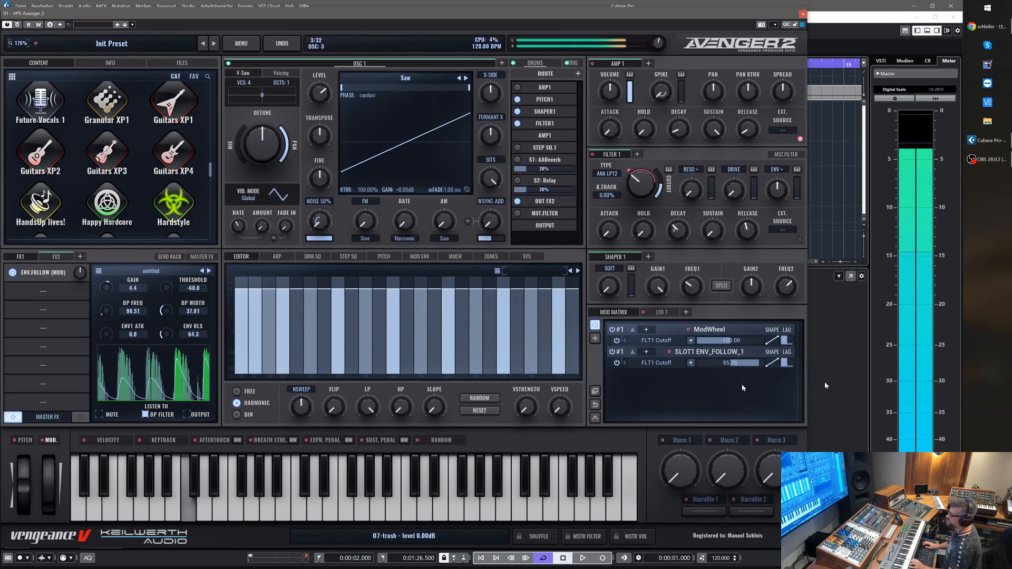
Raise the follower band-pass to about 2615 Hz and set its release to 28.6.
left_click_drag(105, 310, 105, 271)
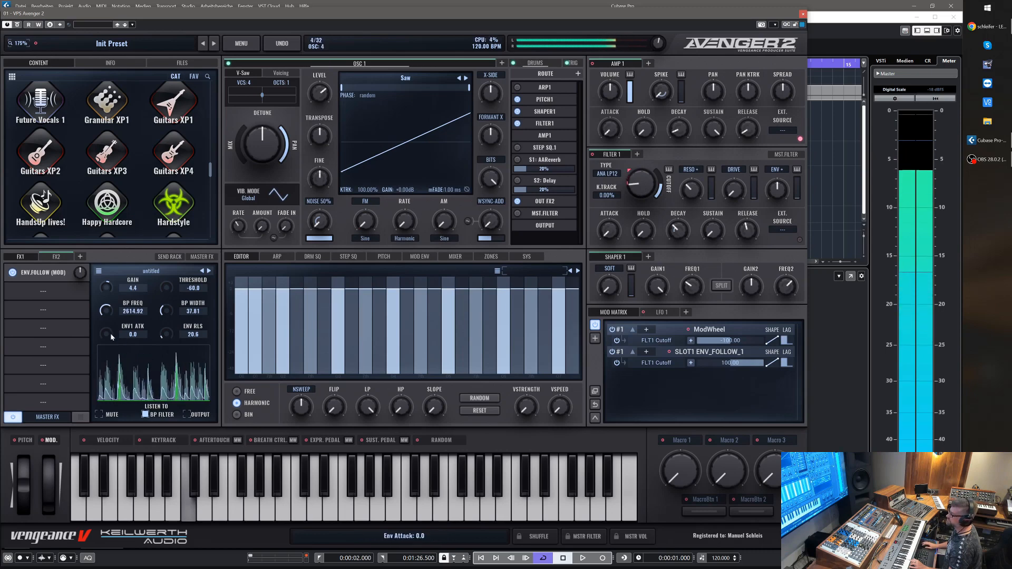
left_click_drag(165, 335, 165, 316)
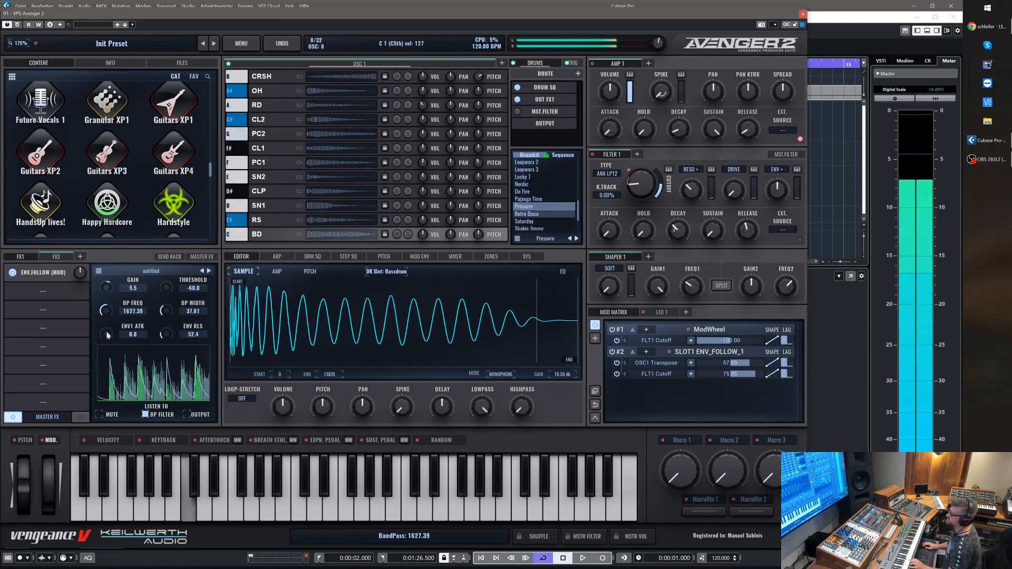
Raise the follower band-pass frequency to about 6663 Hz.
left_click_drag(106, 307, 109, 294)
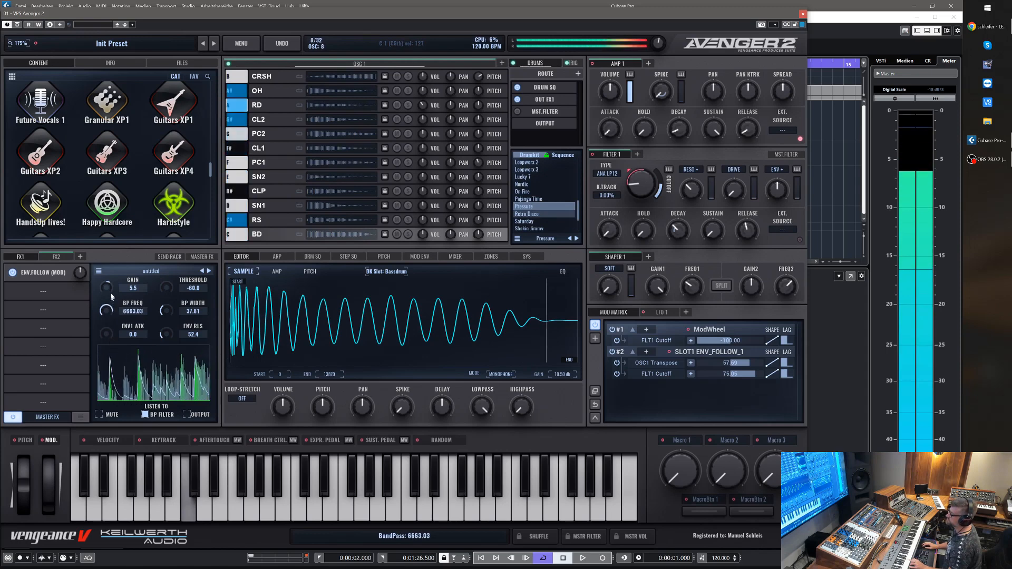